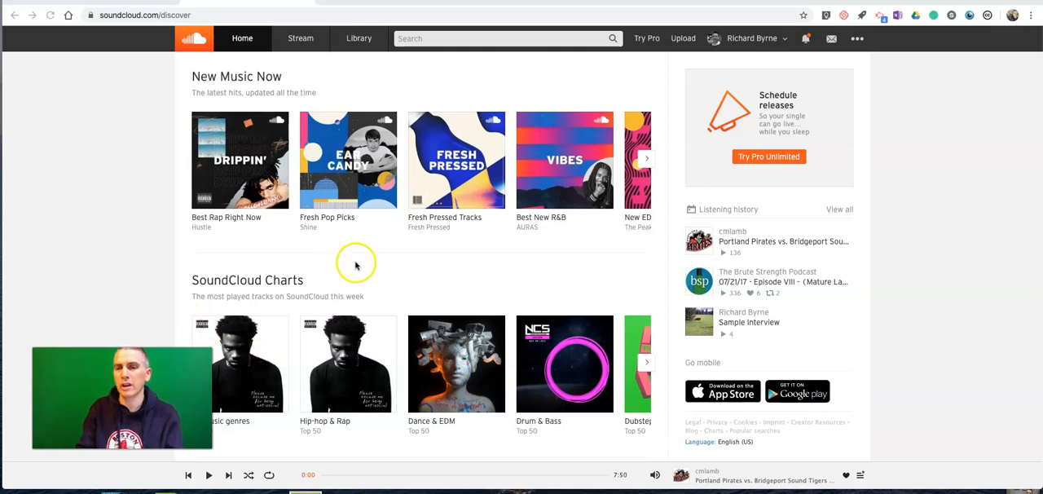
pyautogui.moveTo(578, 140)
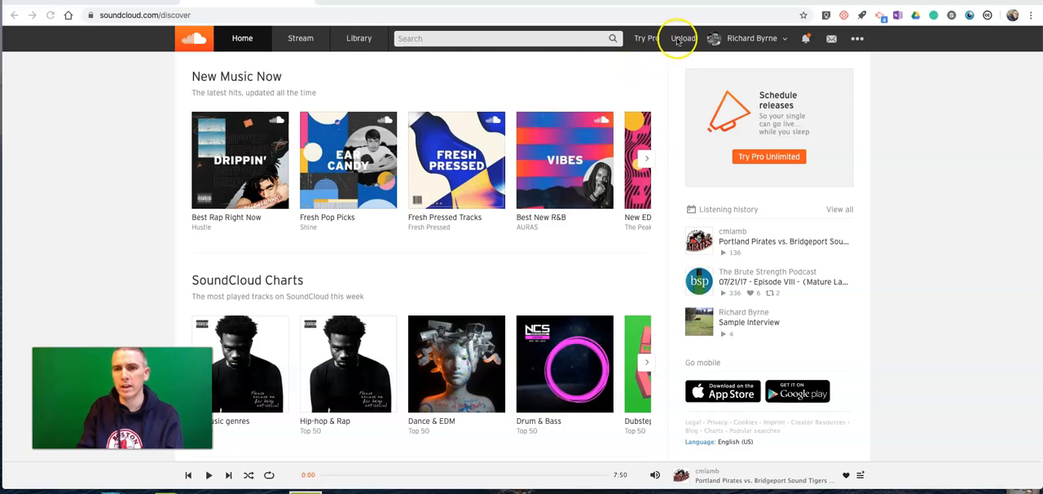
# Head to the Upload page from the top navigation bar
pyautogui.click(683, 38)
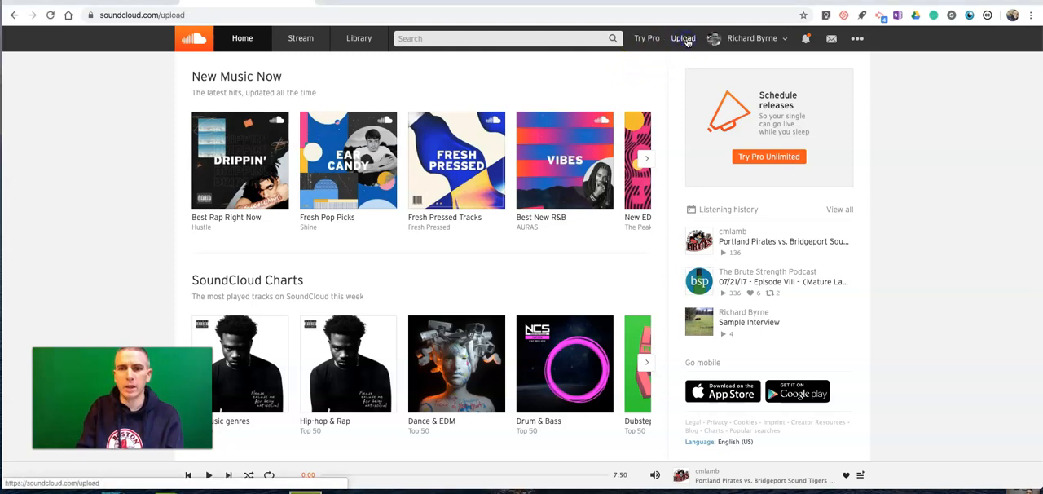
# Load the upload page with its drag-and-drop area and Public privacy set
pyautogui.click(683, 38)
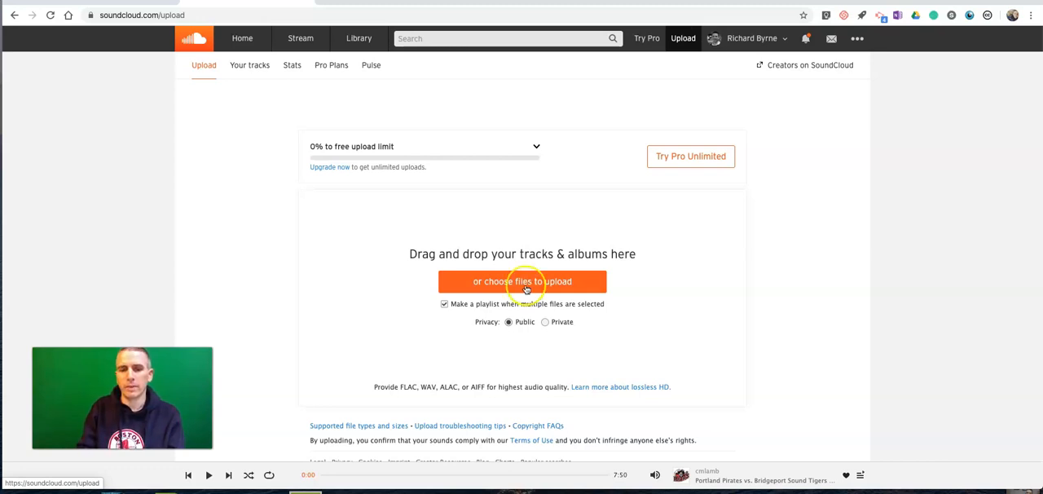
# Choose the Practical Ed Tech Podcast 25 MP3 from the Desktop and start its upload
pyautogui.click(521, 281)
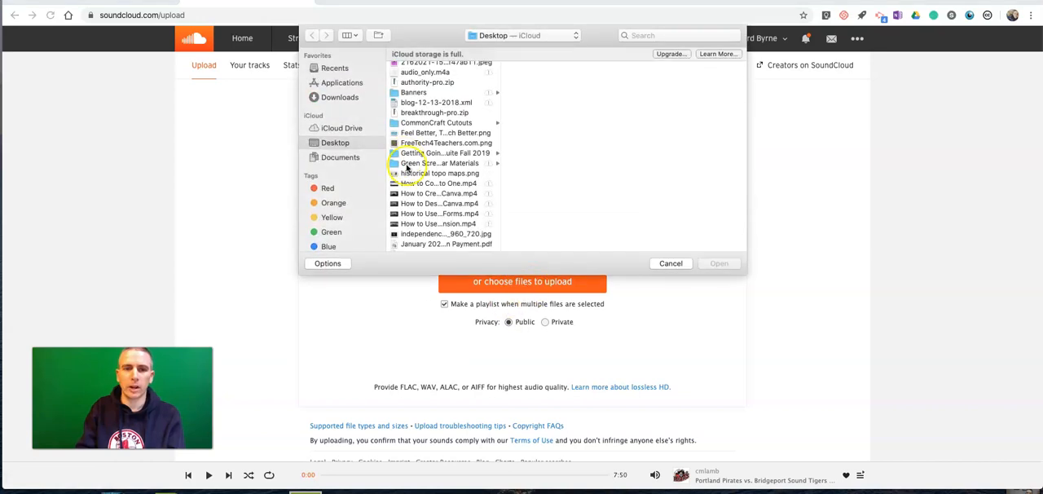
pyautogui.scroll(-3)
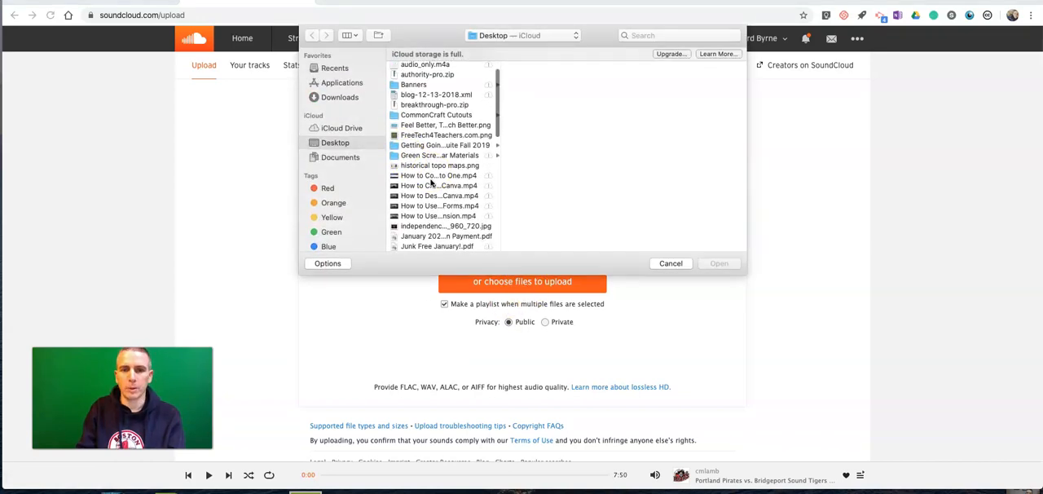
pyautogui.scroll(-3)
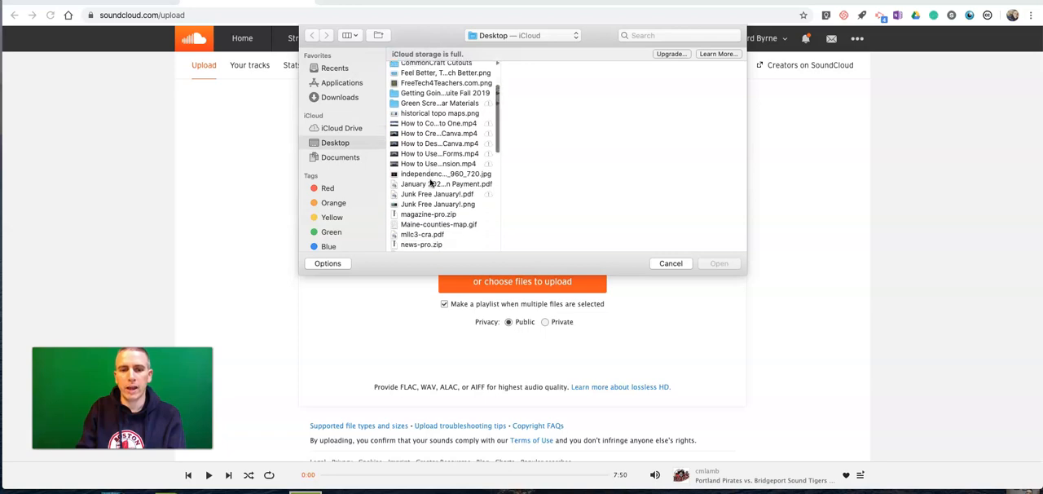
pyautogui.scroll(-3)
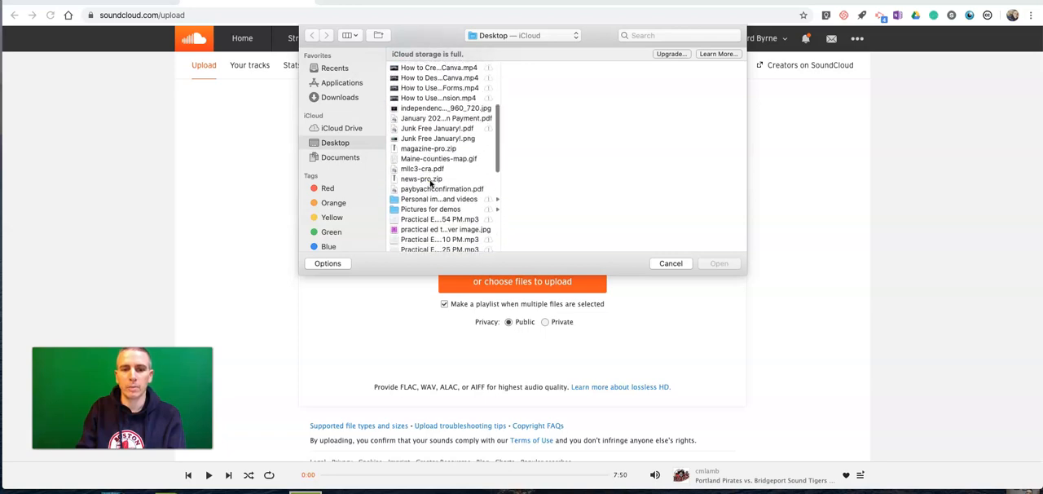
pyautogui.click(438, 219)
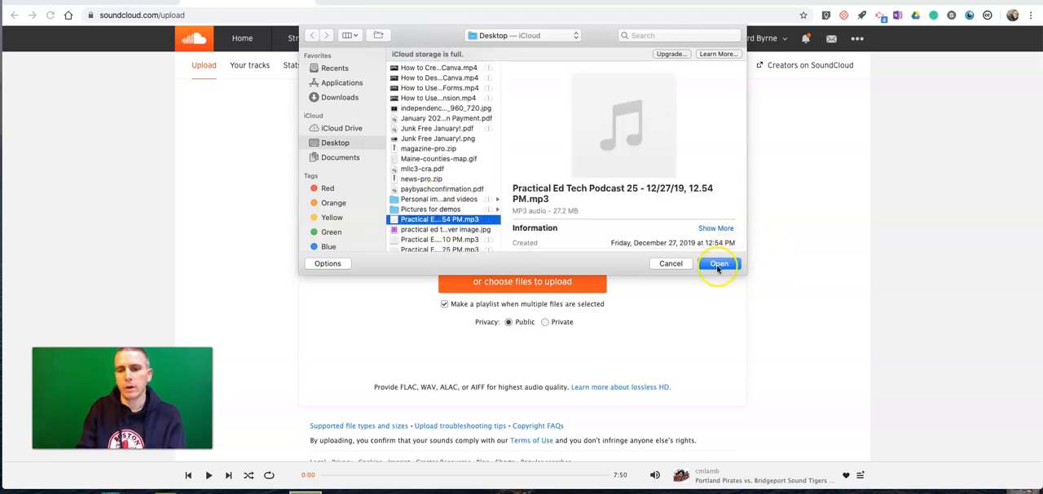
pyautogui.click(717, 263)
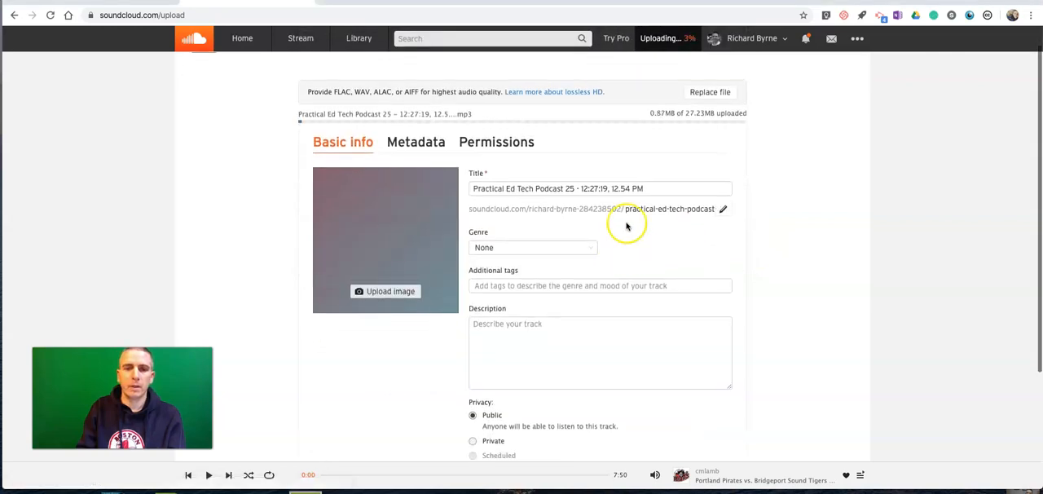
# Replace the default title with 'Practical Ed Tech Podcast 25 -', dropping the date and time
pyautogui.tripleClick(558, 188)
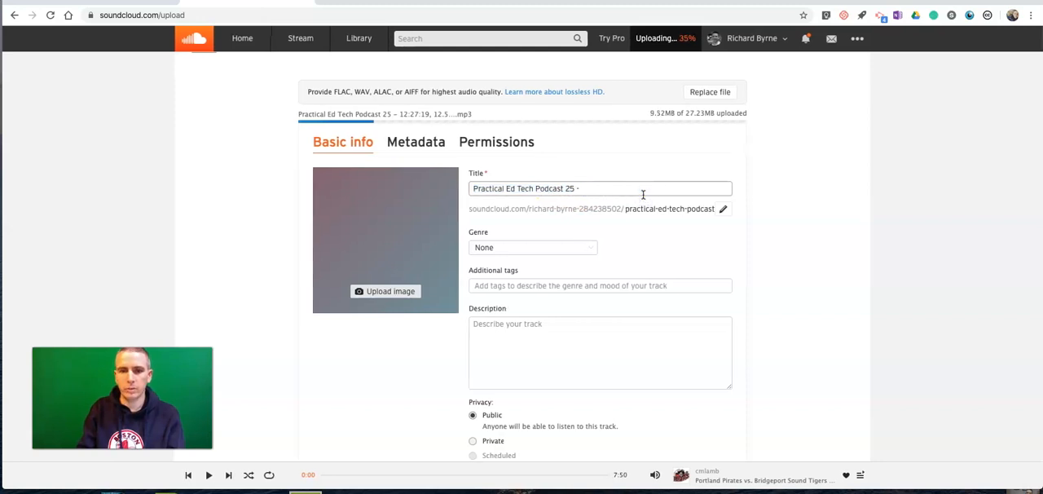
pyautogui.scroll(-3)
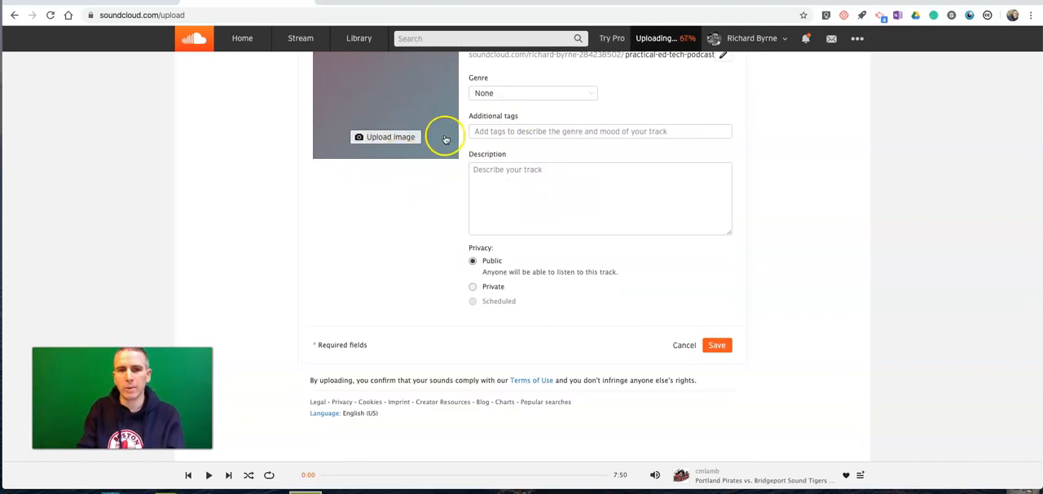
pyautogui.moveTo(485, 175)
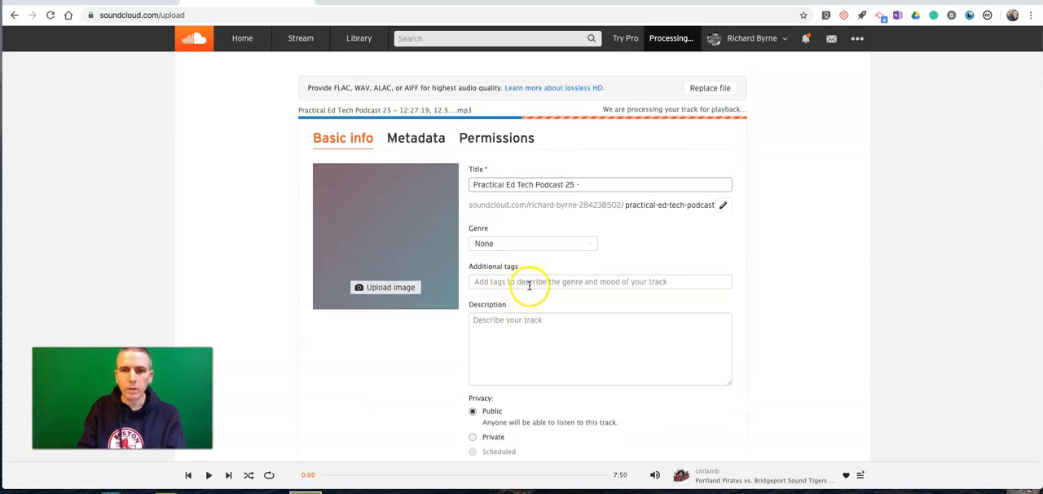
# Save the track details with the shortened title and Public privacy
pyautogui.scroll(-3)
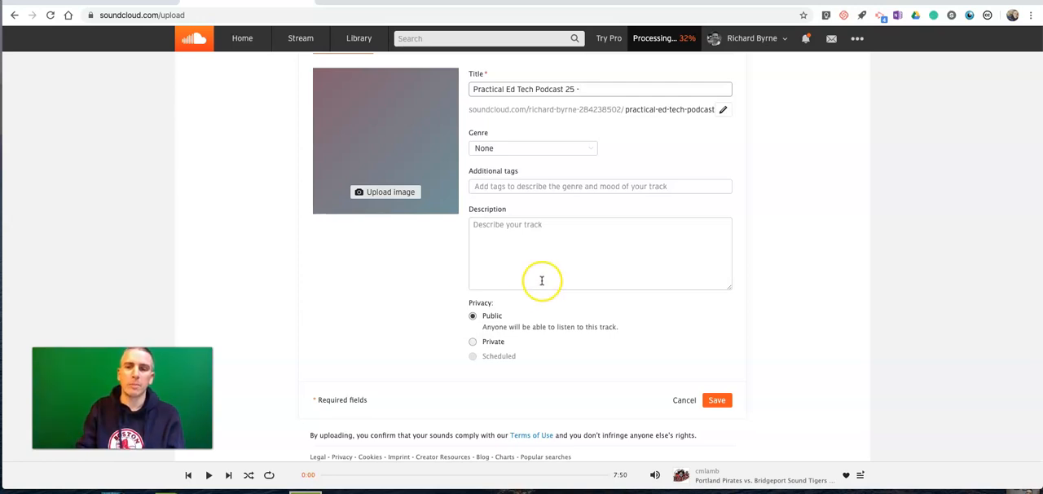
pyautogui.click(716, 399)
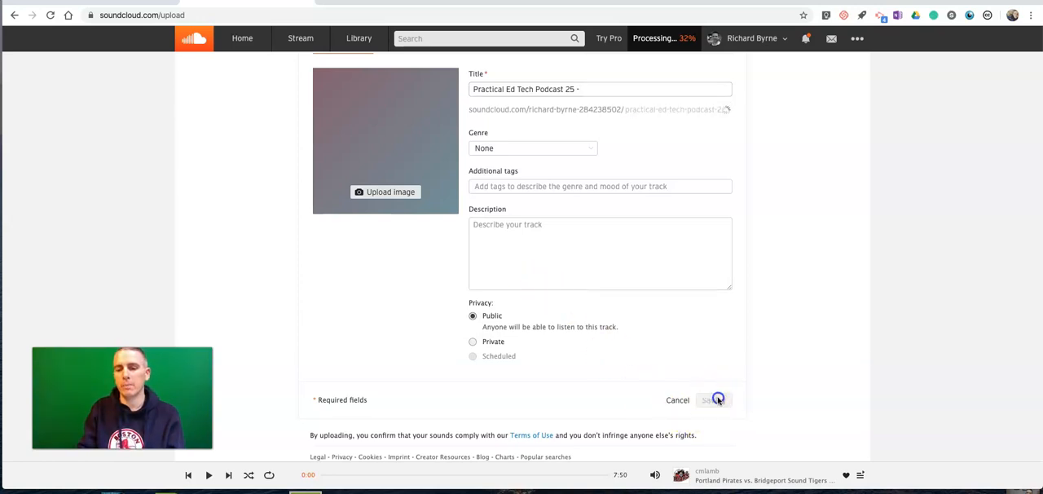